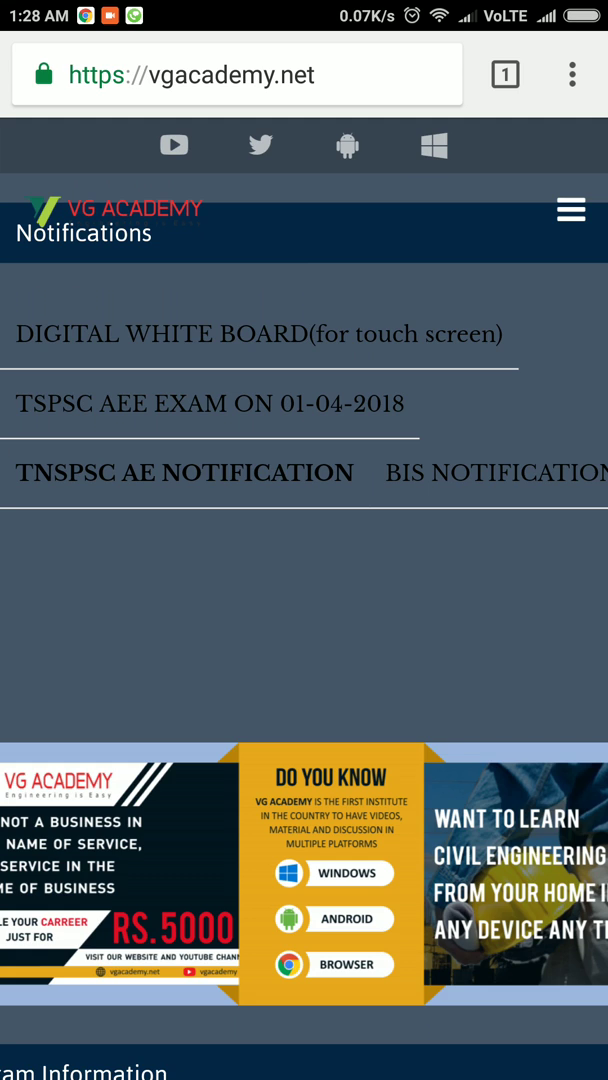
Scroll the Notifications list to reach the 'DIGITAL WHITE BOARD (for touch screen)' link.
{"action": "scroll", "scroll_direction": "down", "scroll_amount": 3}
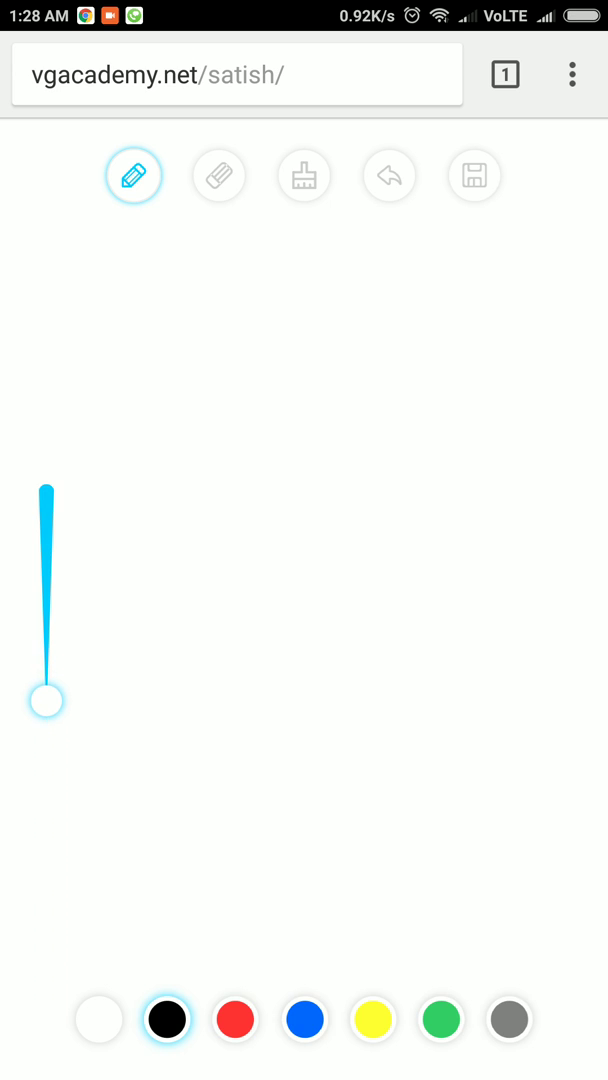
Raise the brush size slider to medium thickness and sketch black freehand strokes on the canvas.
{"action": "left_click_drag", "start_coordinate": [46, 700], "coordinate": [46, 624]}
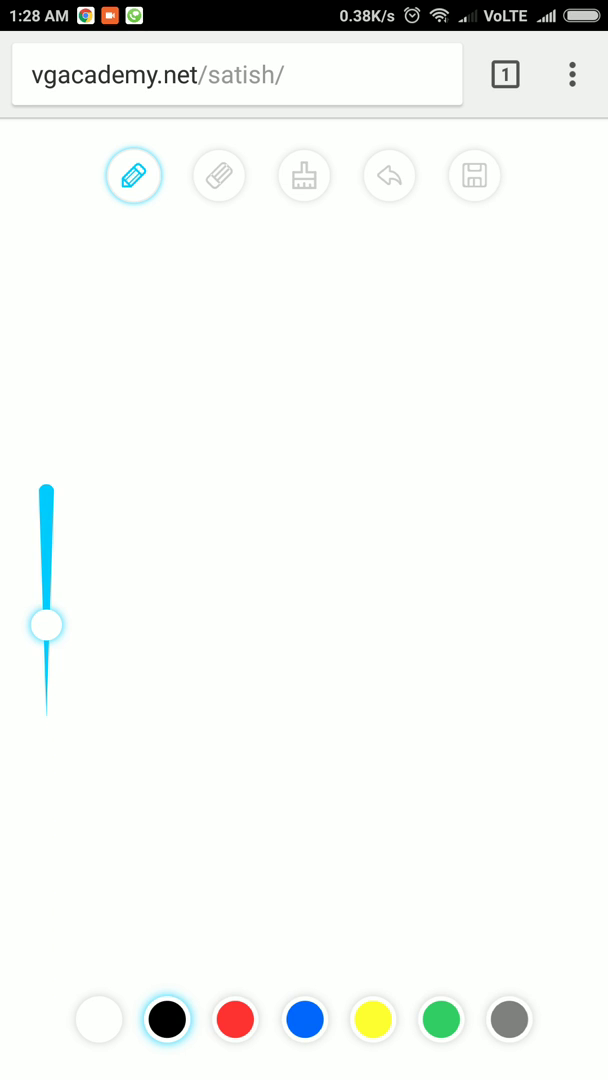
{"action": "left_click_drag", "start_coordinate": [130, 280], "coordinate": [160, 480]}
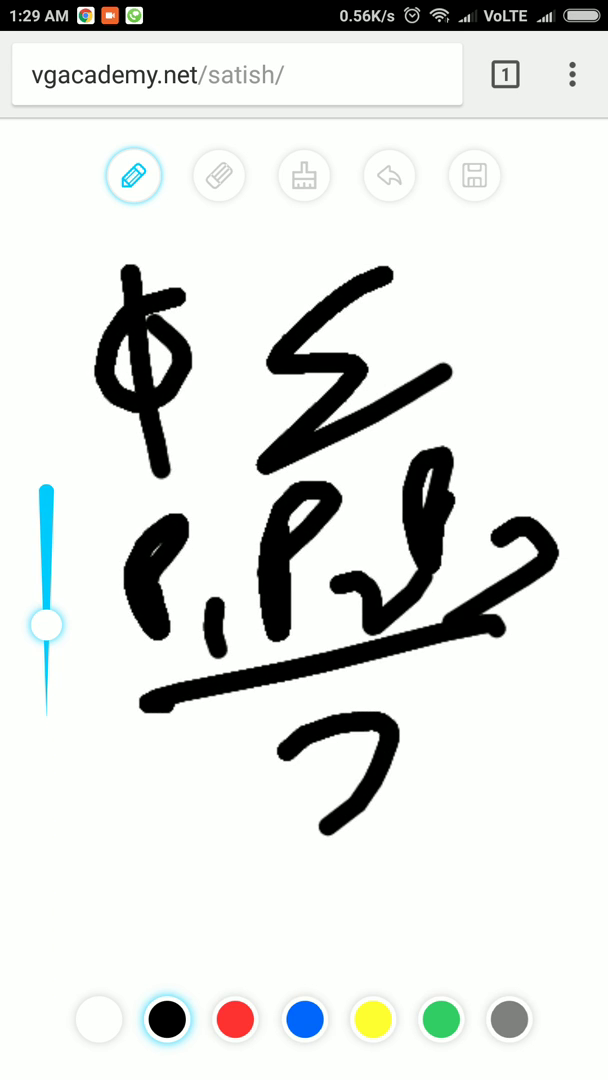
Undo the two most recent black strokes, leaving room for the new balance-like sketch.
{"action": "left_click", "coordinate": [388, 176]}
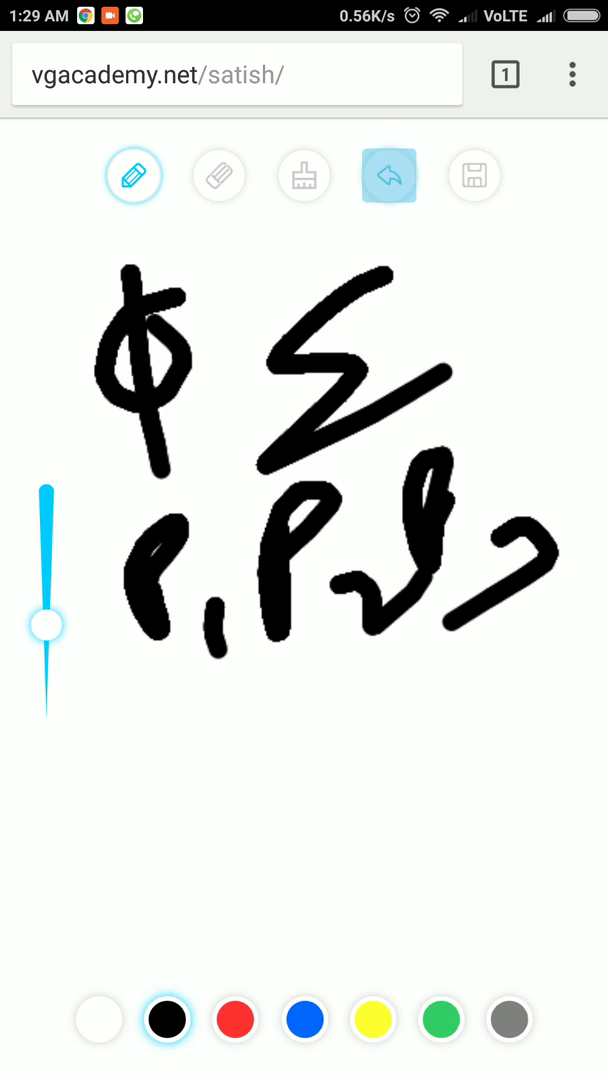
{"action": "left_click", "coordinate": [388, 176]}
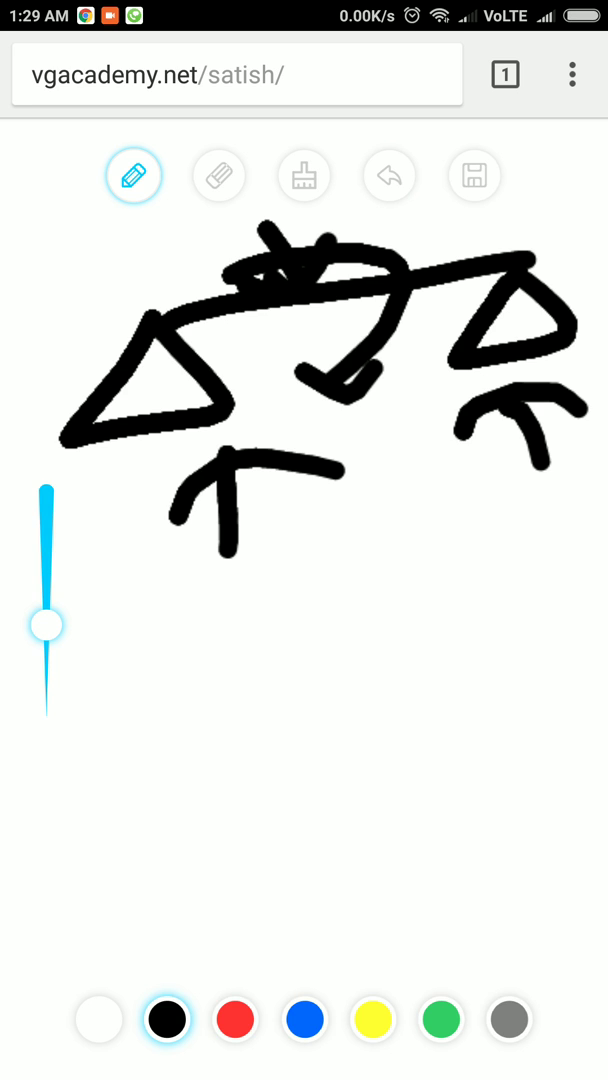
{"action": "left_click", "coordinate": [472, 176]}
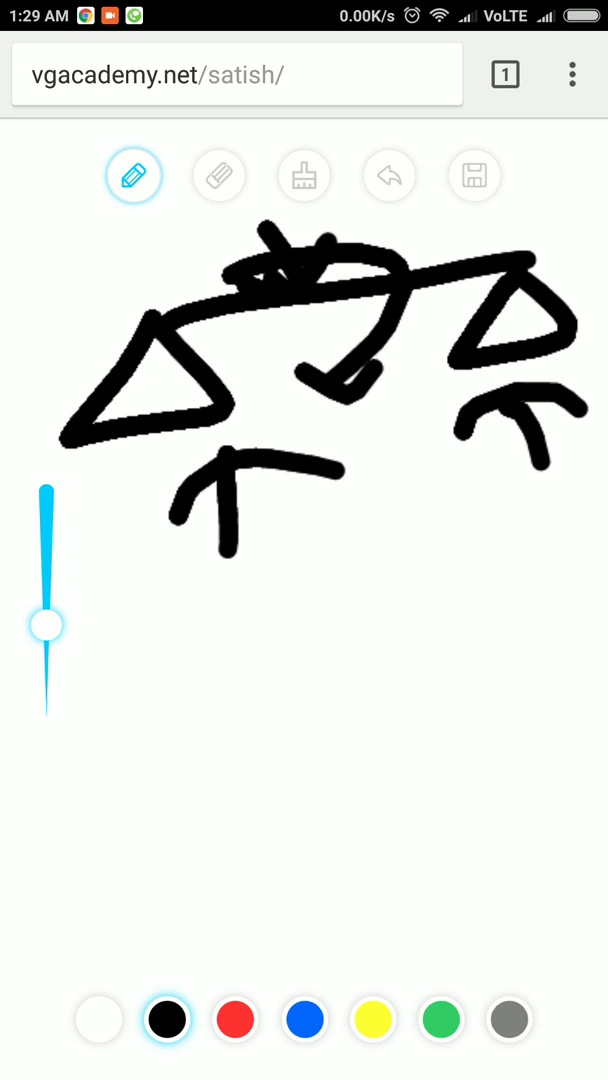
{"action": "left_click_drag", "start_coordinate": [258, 836], "coordinate": [528, 644]}
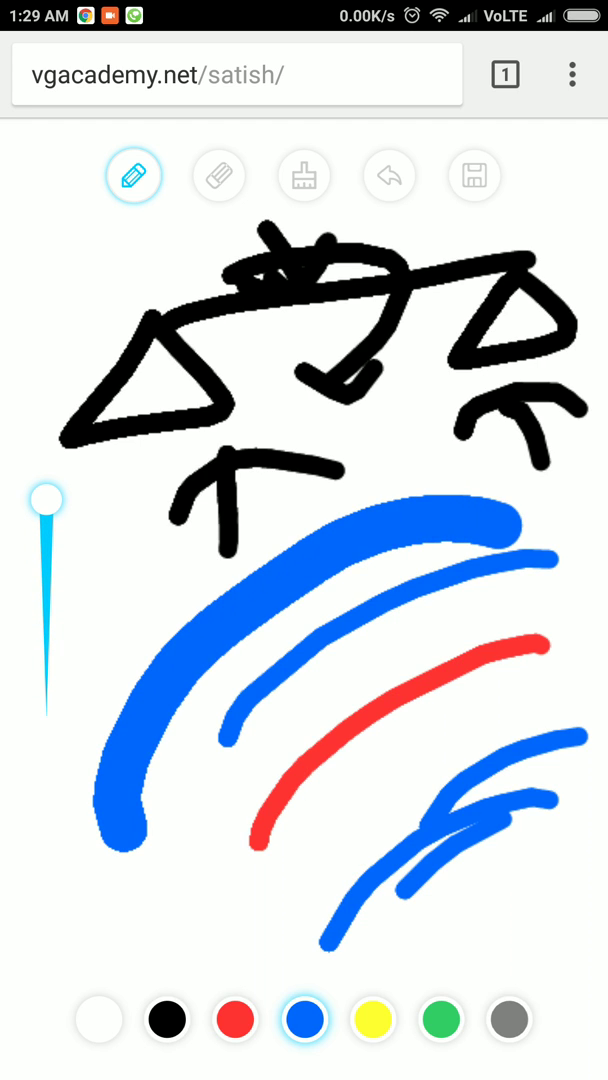
Erase part of a coloured stroke with the Eraser, then clear the whole canvas blank.
{"action": "left_click", "coordinate": [220, 176]}
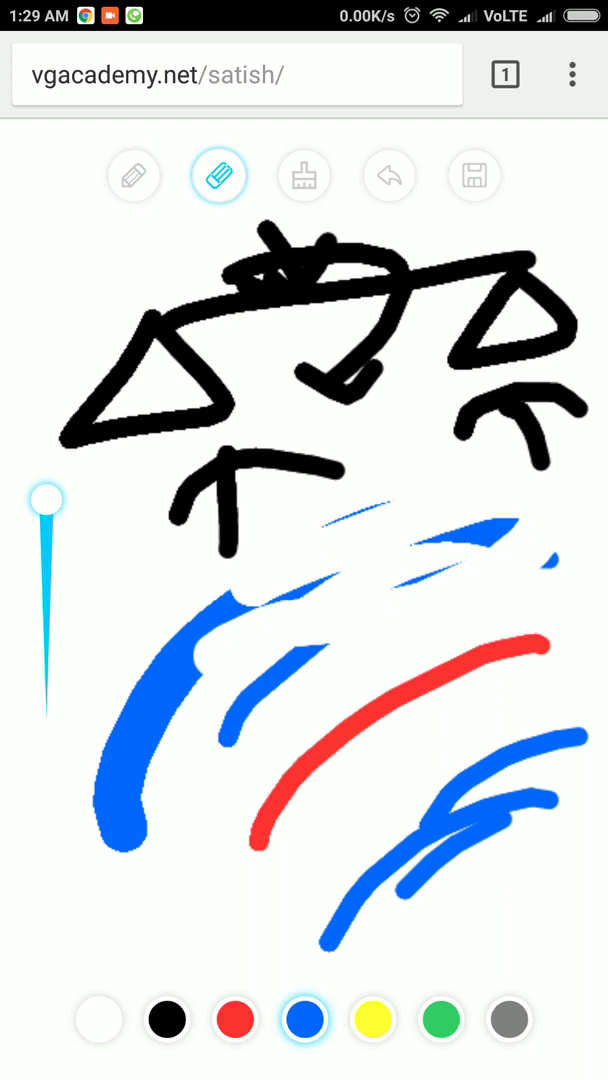
{"action": "left_click", "coordinate": [304, 176]}
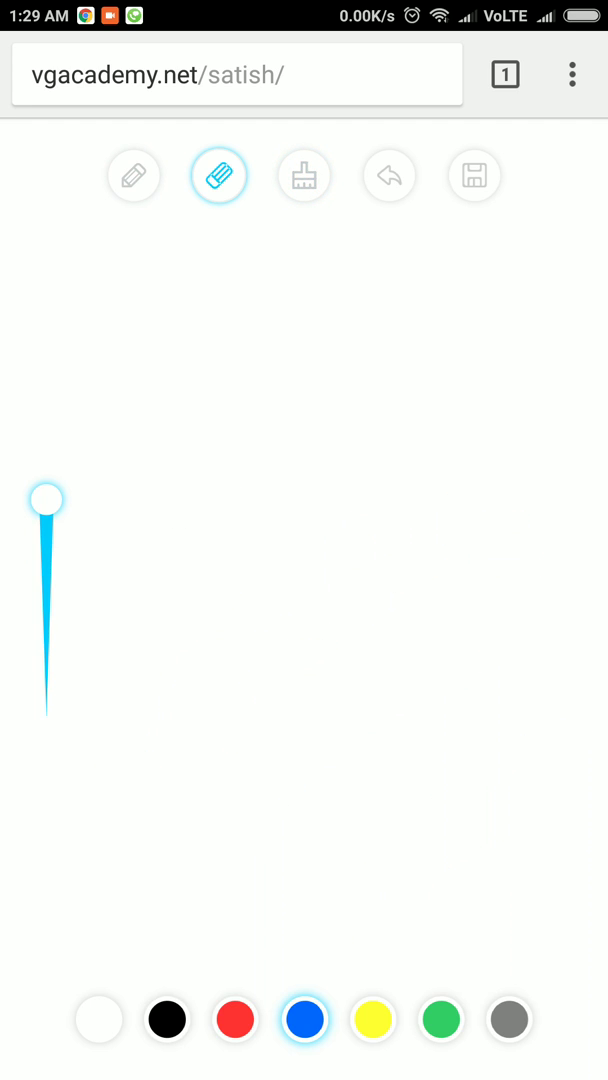